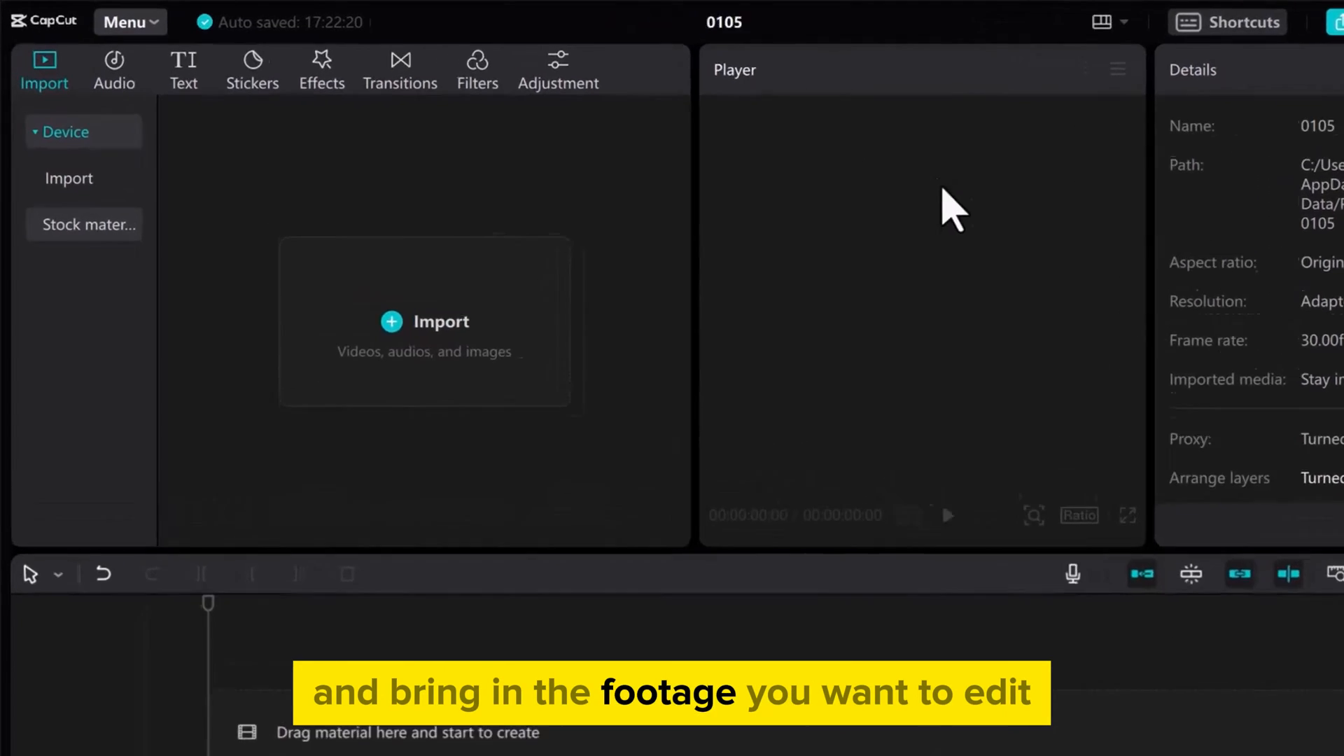
Import the running-woman 1080p video and drag it onto the timeline track.
click(426, 321)
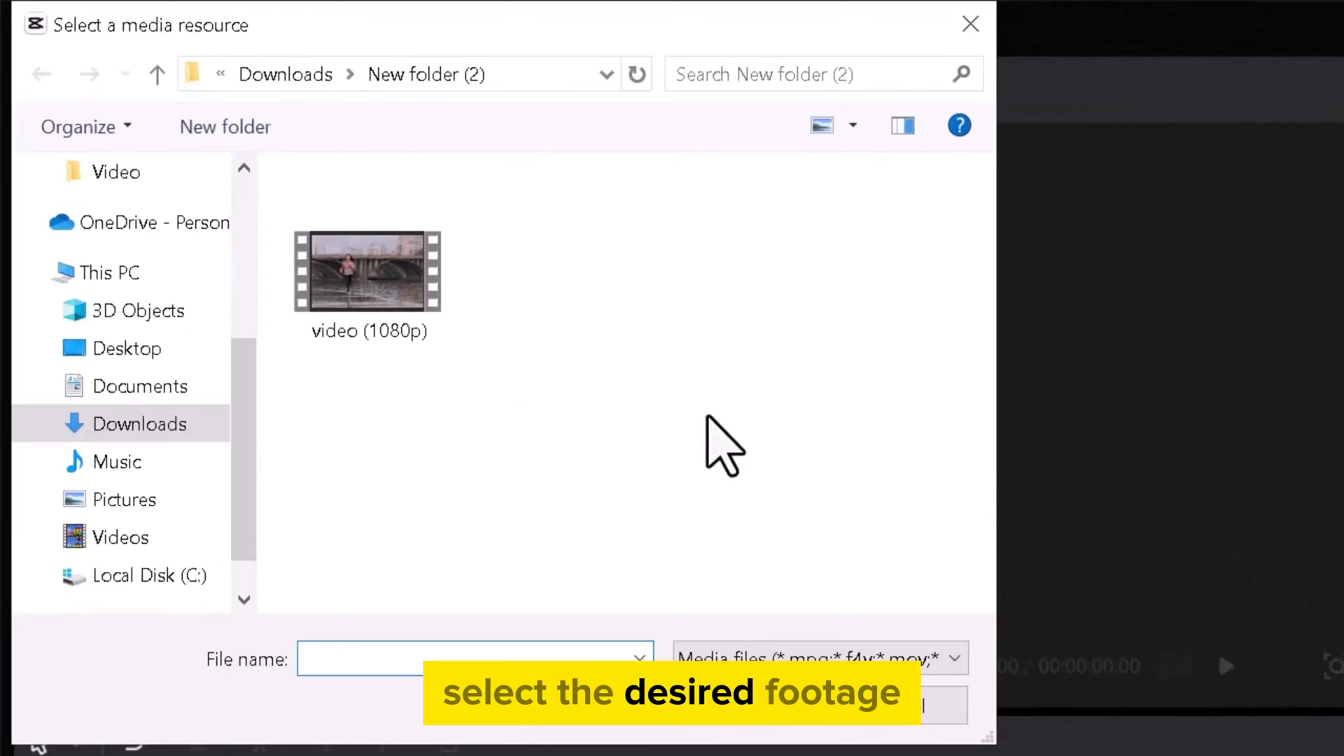
click(368, 270)
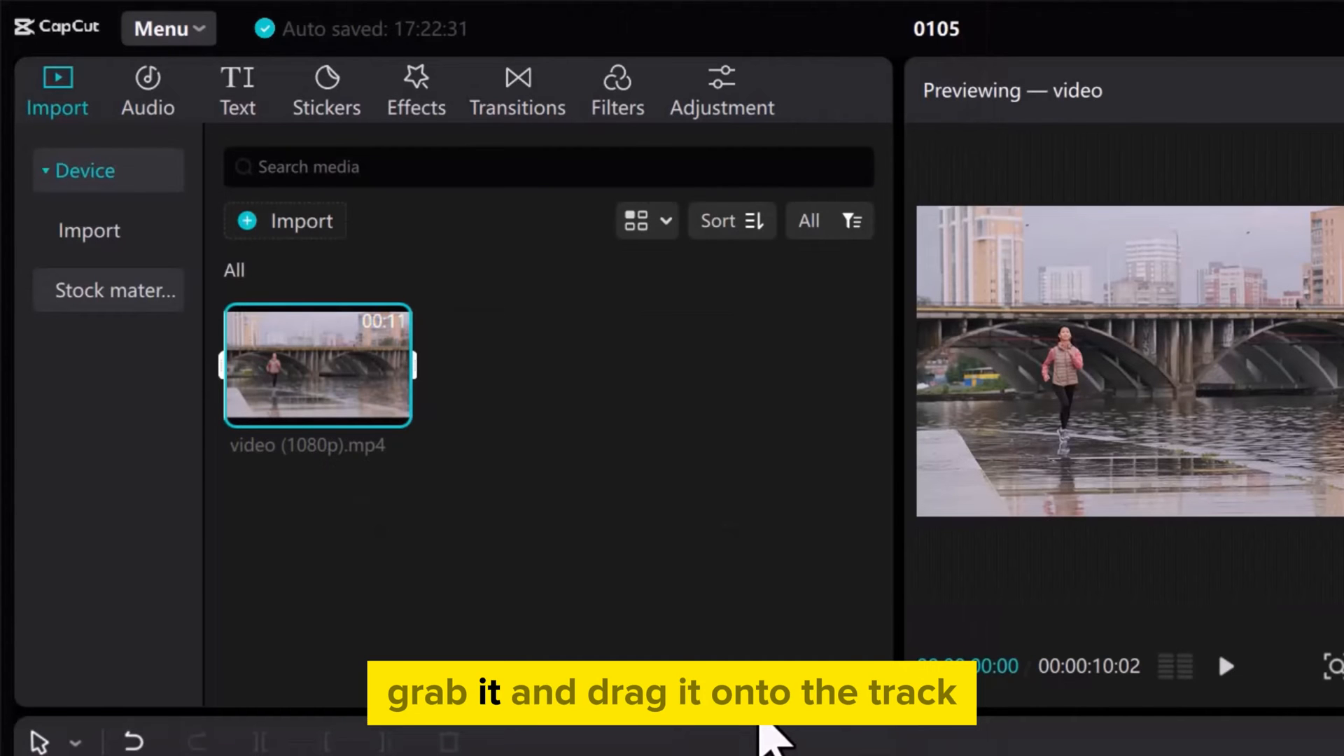
drag(318, 364, 420, 632)
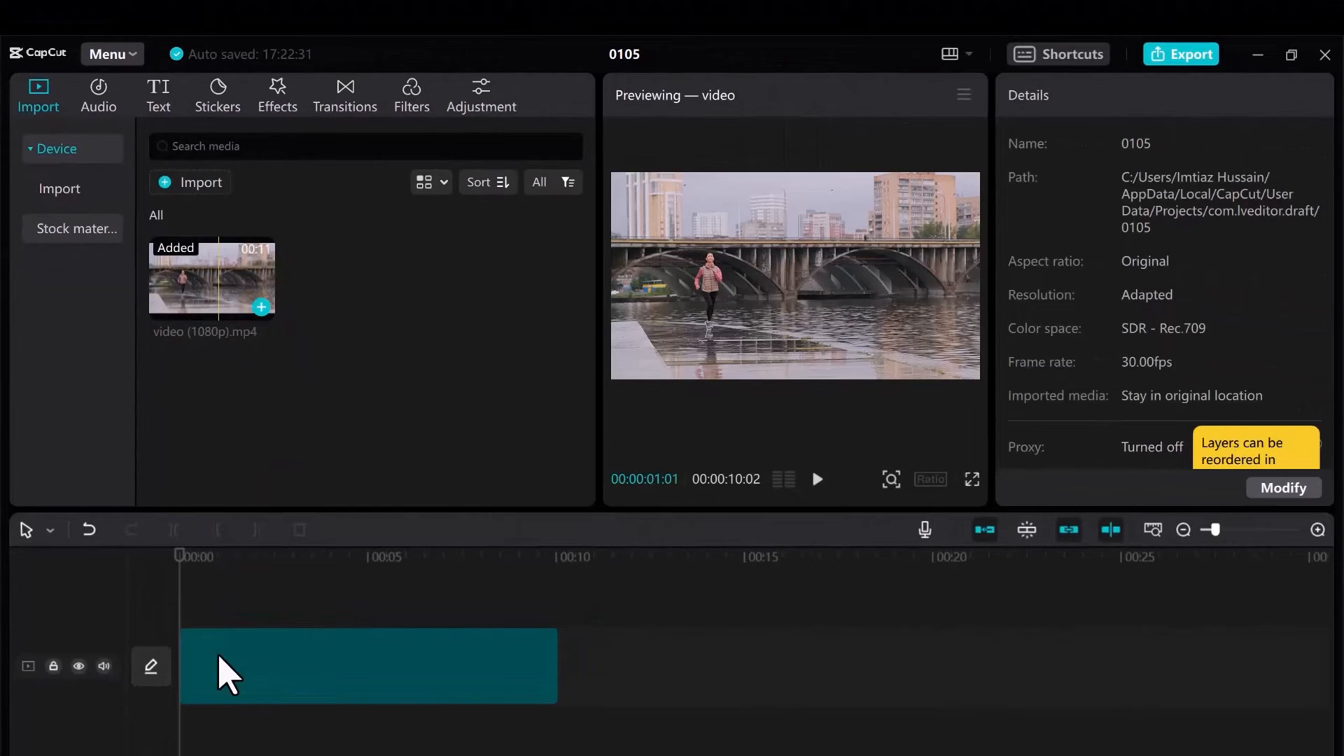
Play the selected clip and set the in point (I) at 00:00:02:10.
click(343, 666)
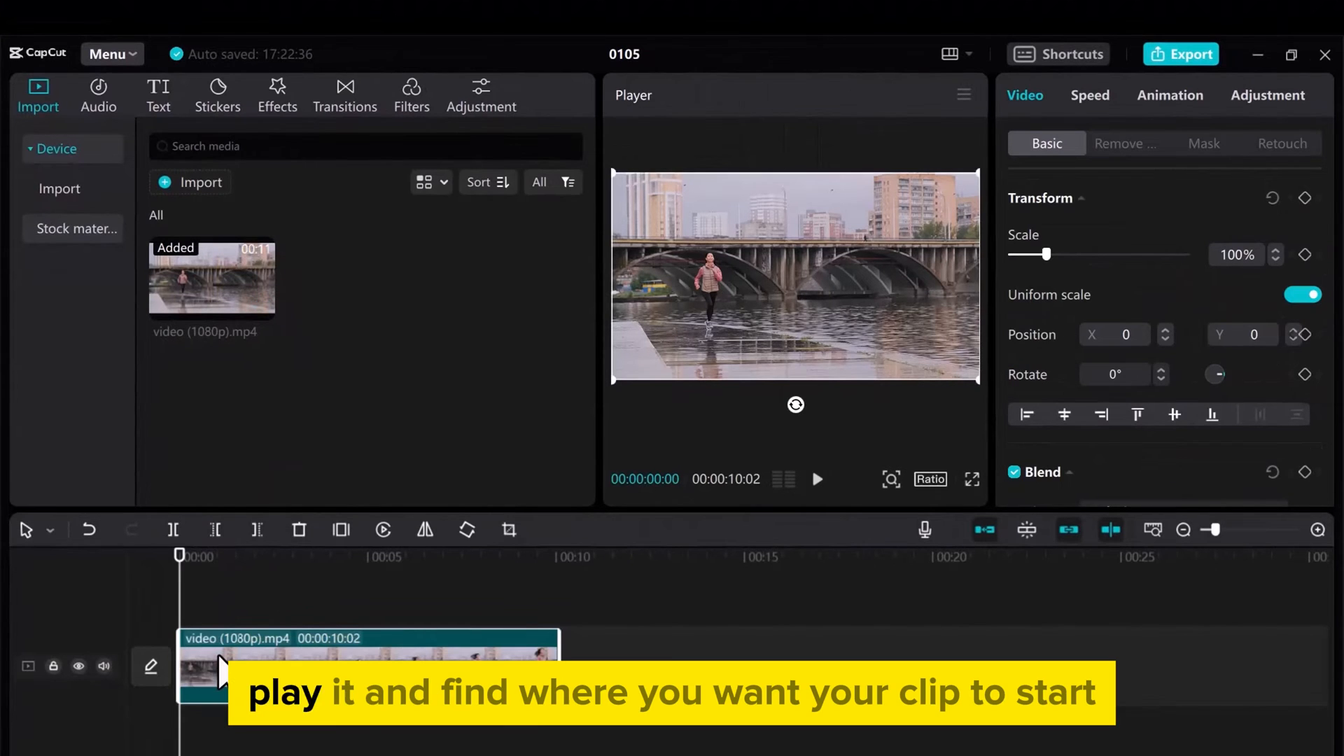
click(815, 478)
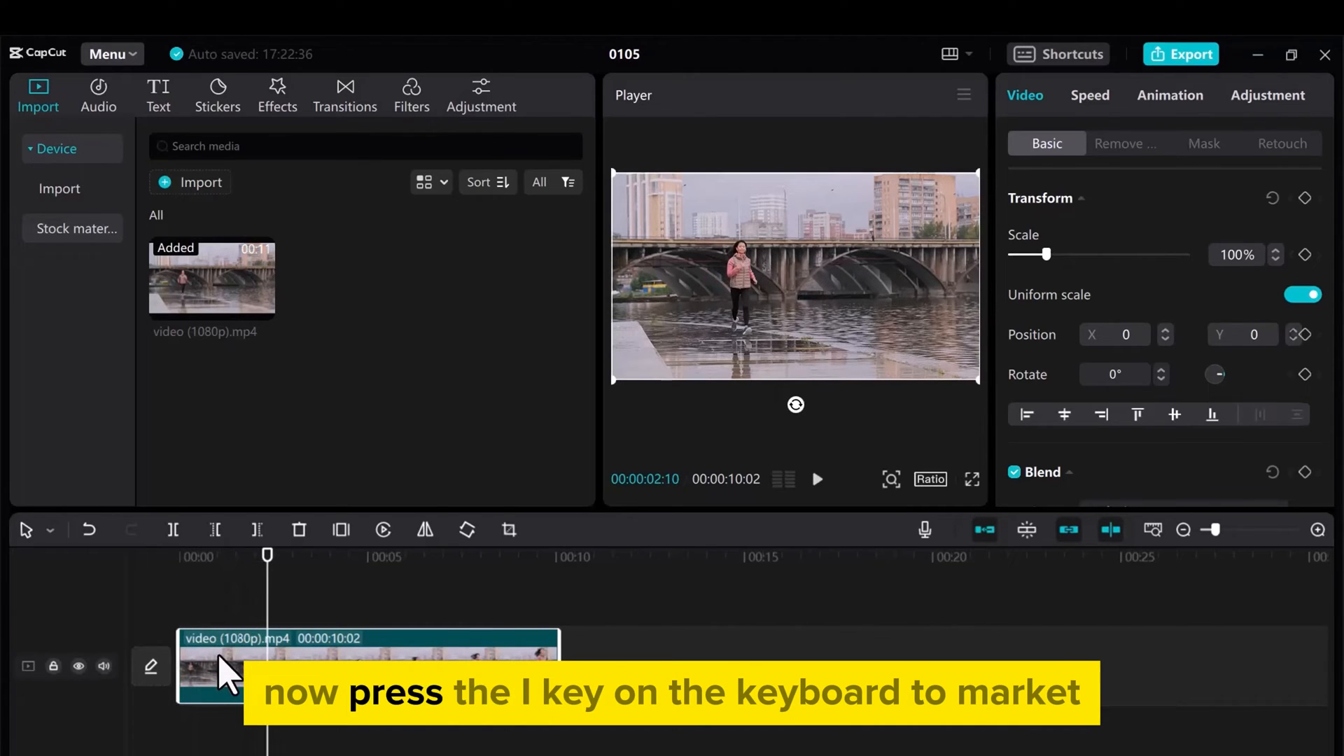
key(i)
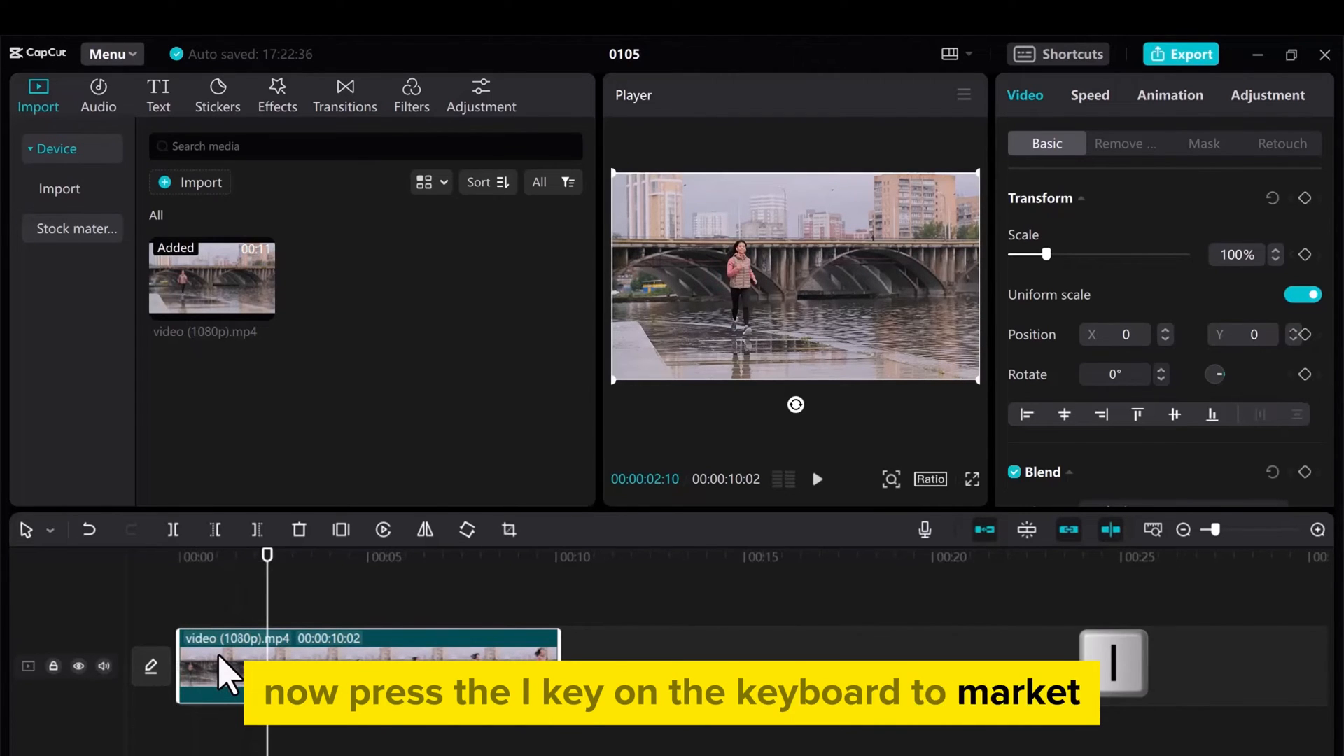
key(i)
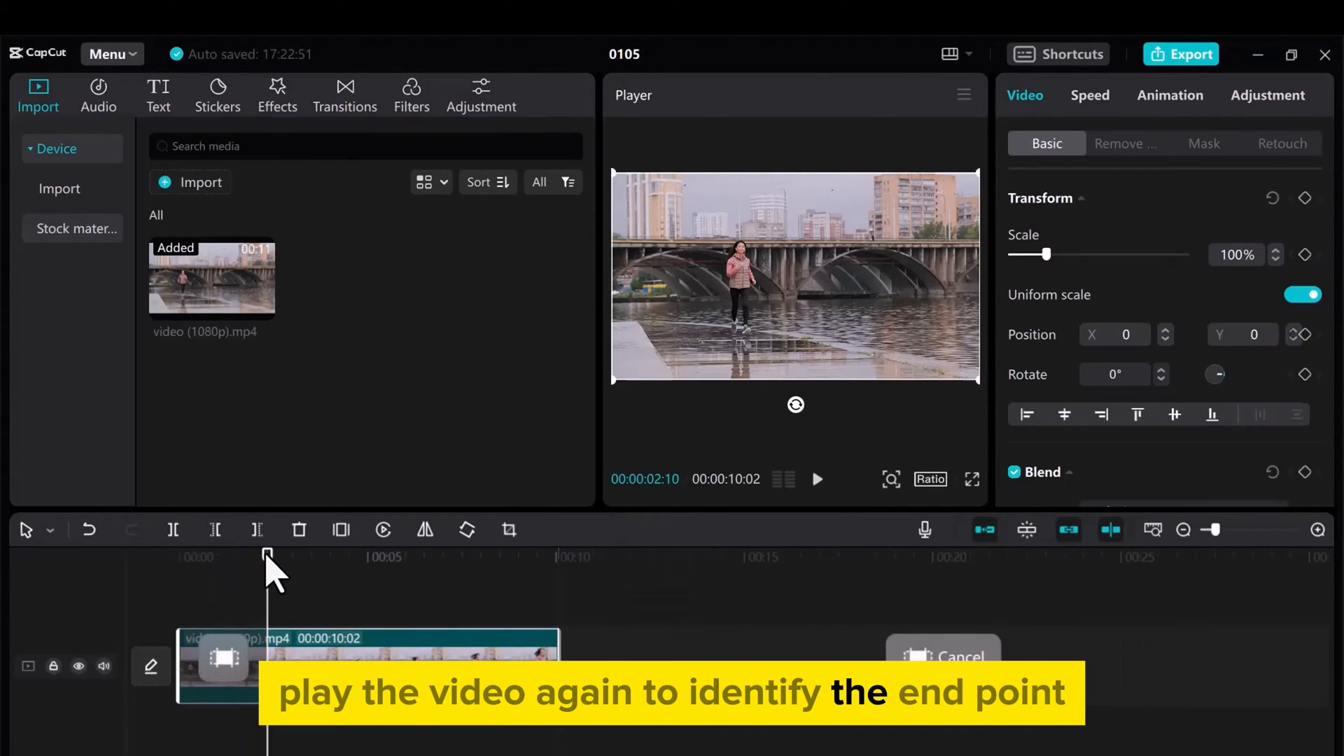
Play the clip forward to about 00:00:04:04 to locate the end point.
click(814, 478)
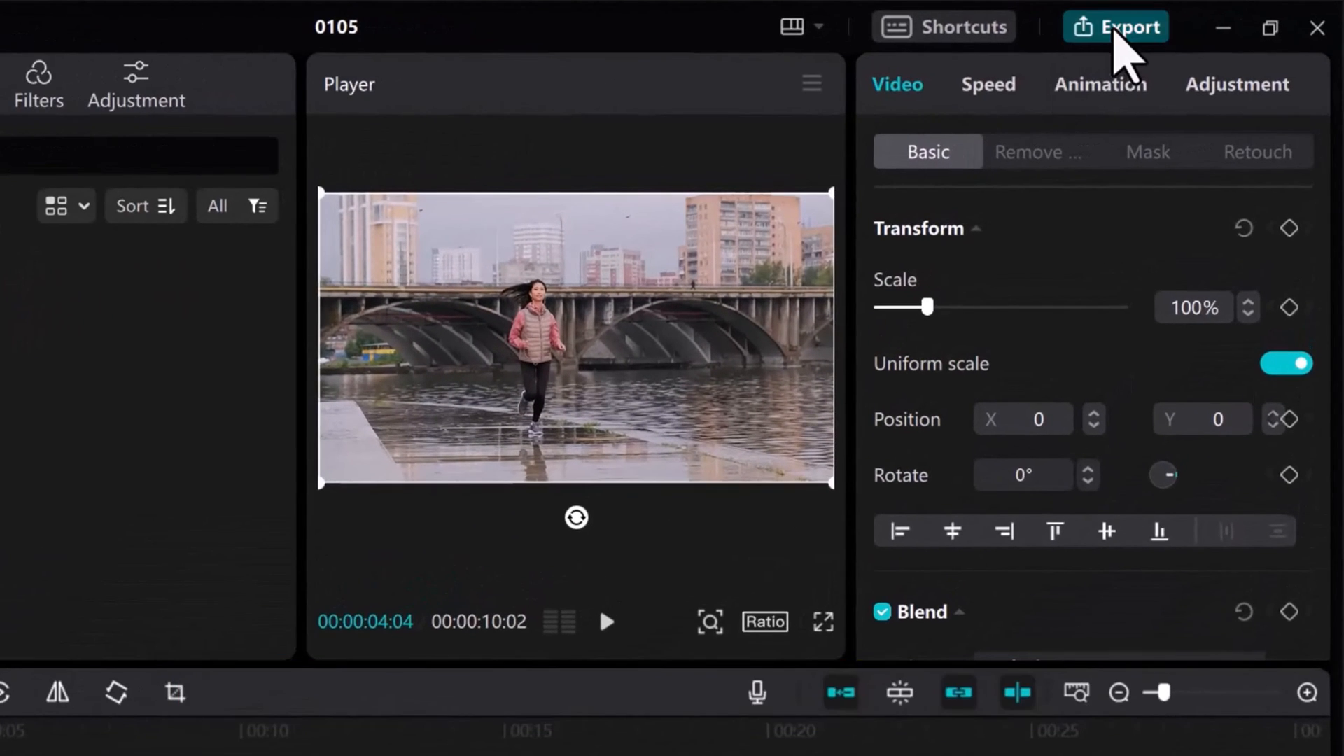
Export the two-second range as mp4 at 1080P via the Export dialog.
click(1116, 26)
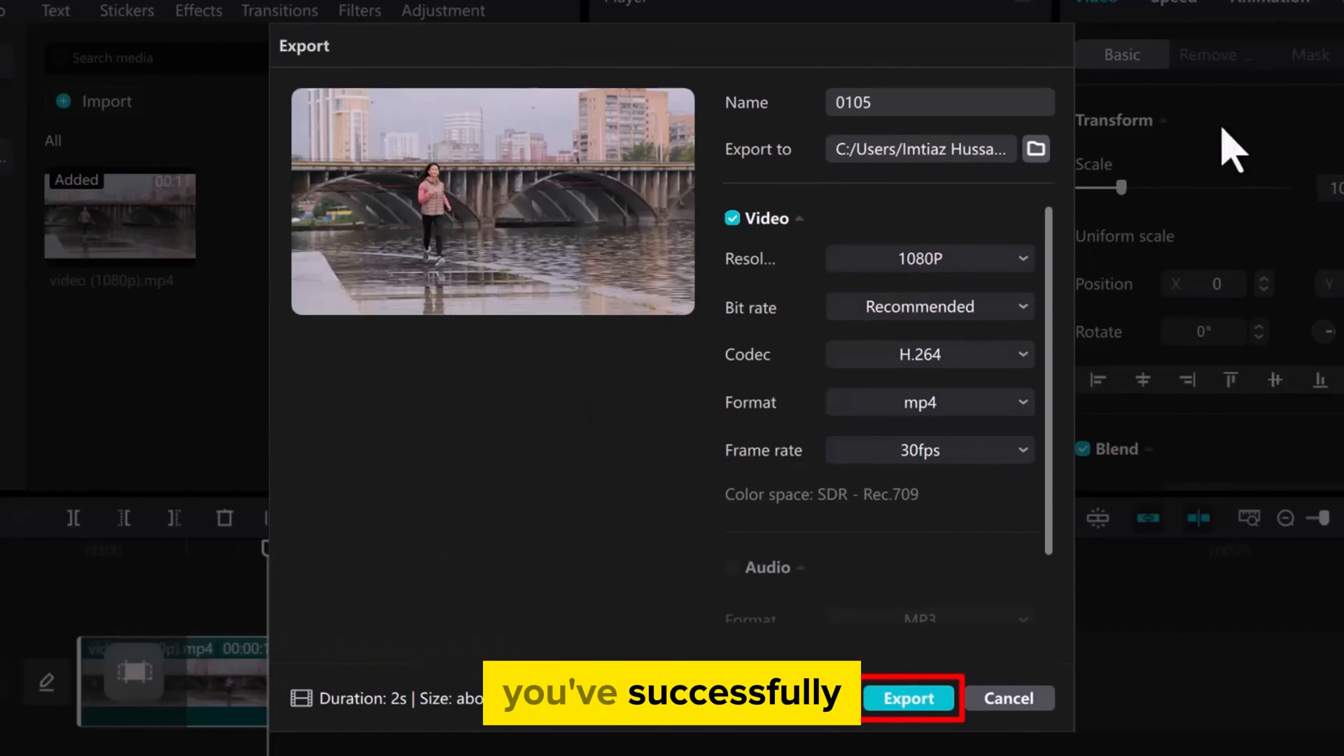
click(908, 697)
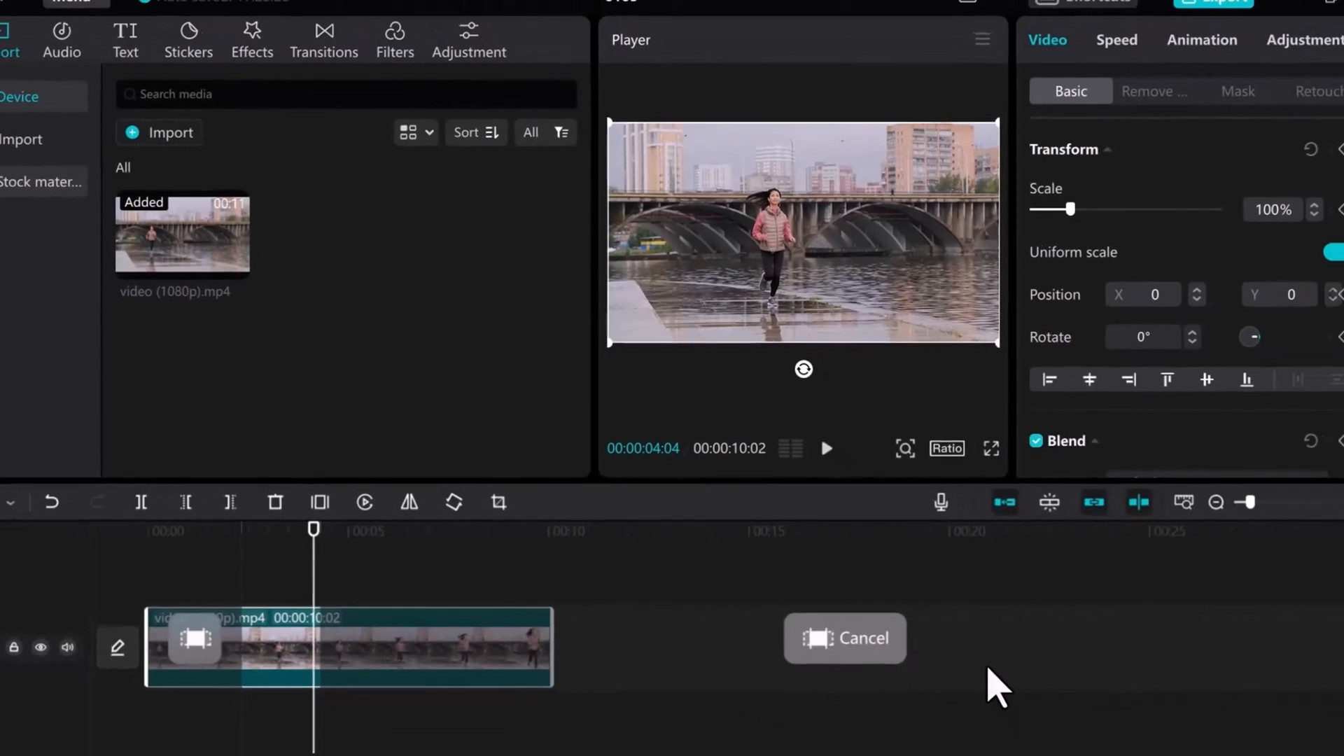